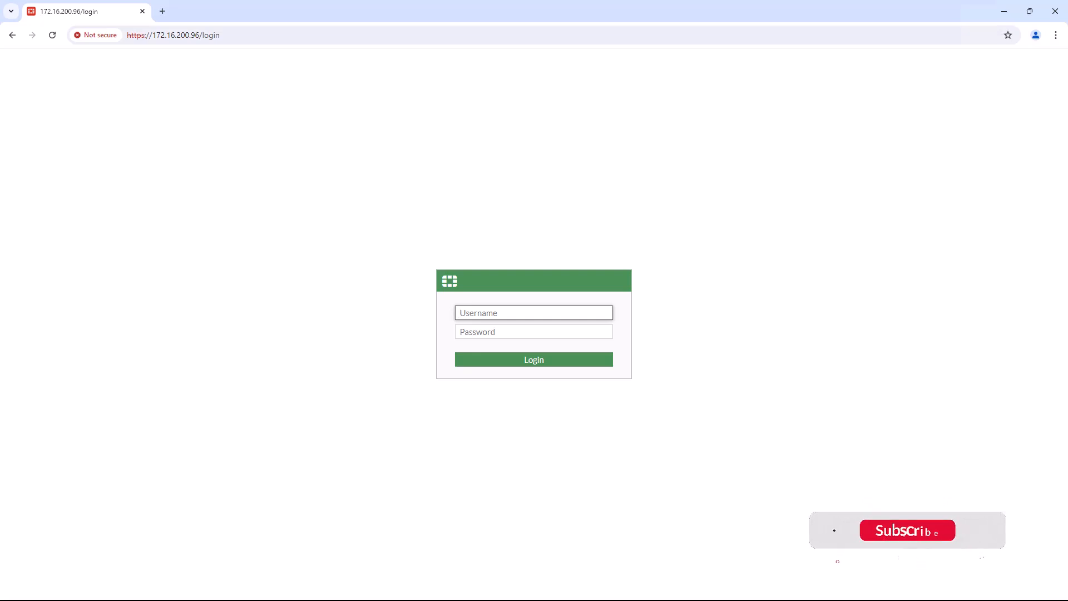
# Step: Fill in the FortiGate Cloud account password and close the activation panel
pyautogui.click(532, 313)
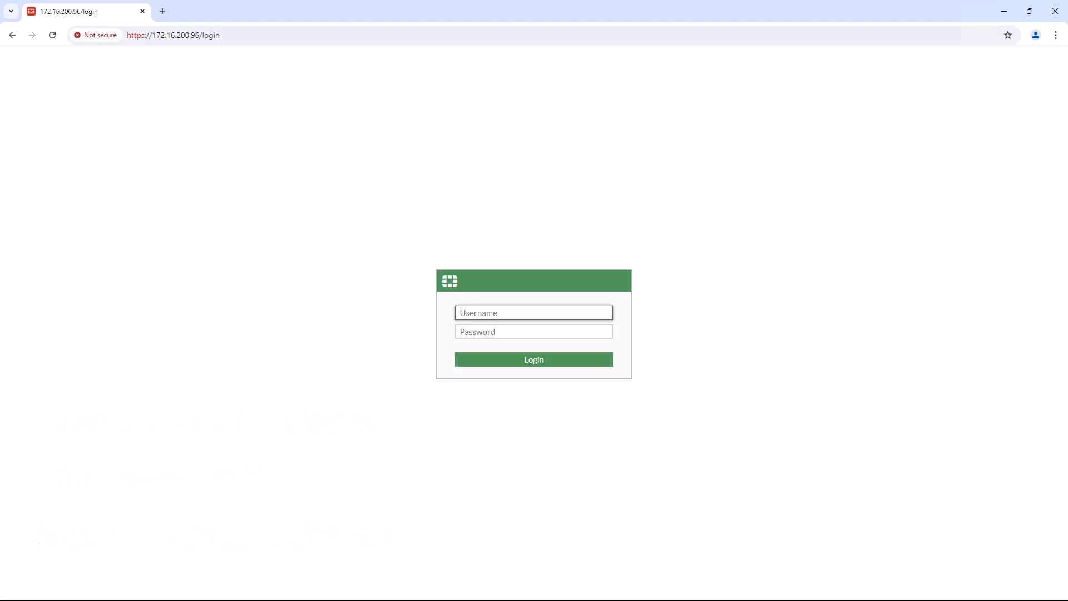
pyautogui.click(532, 312)
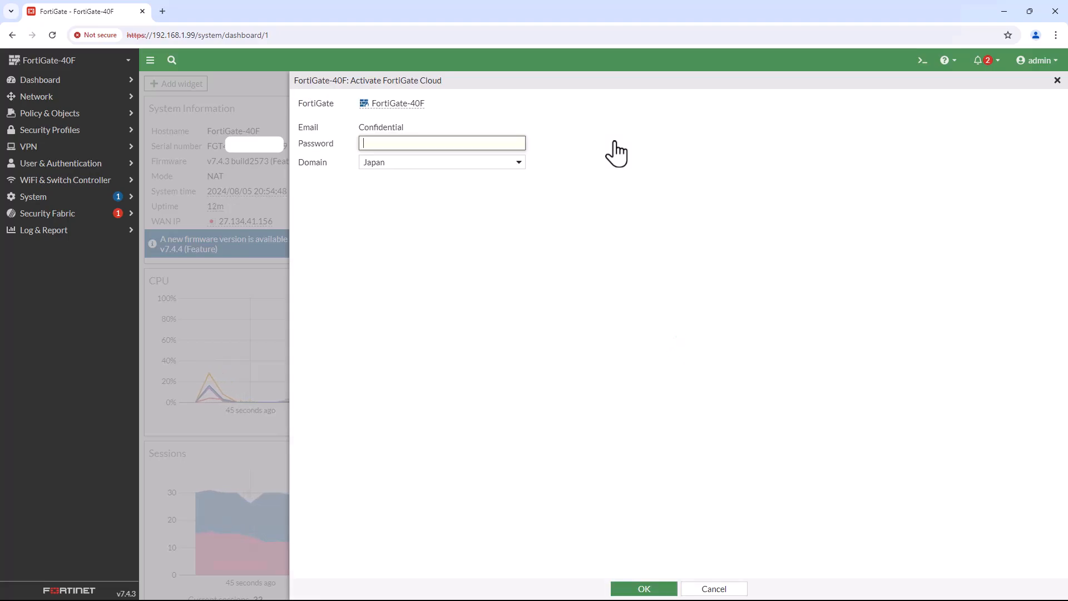
pyautogui.write('password')
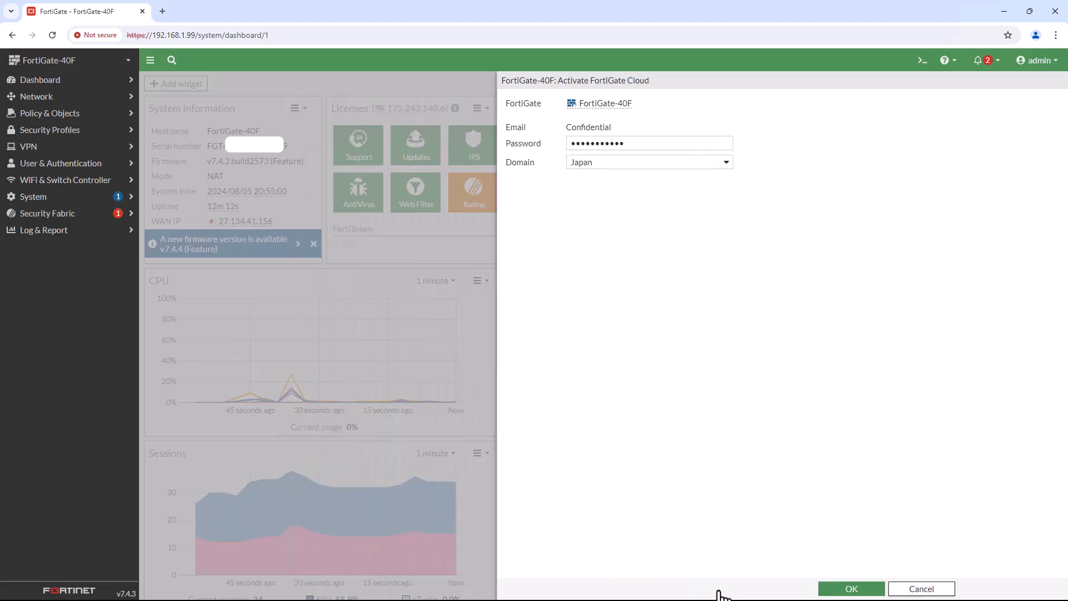
pyautogui.click(920, 587)
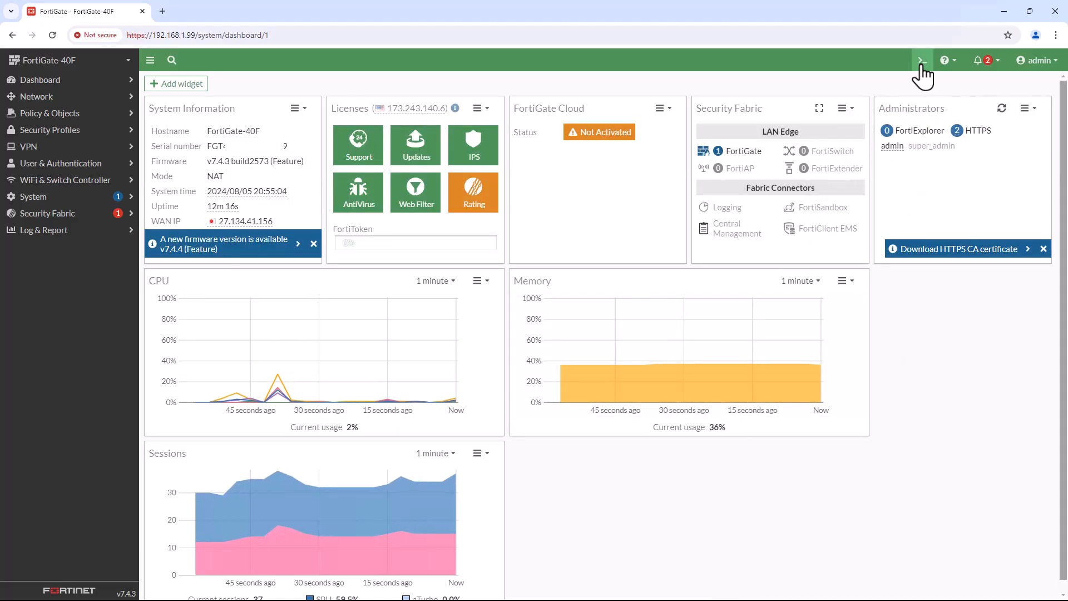
# Step: In the CLI console, run 'execute fortiguard-log login' with the cloud account credentials
pyautogui.click(921, 60)
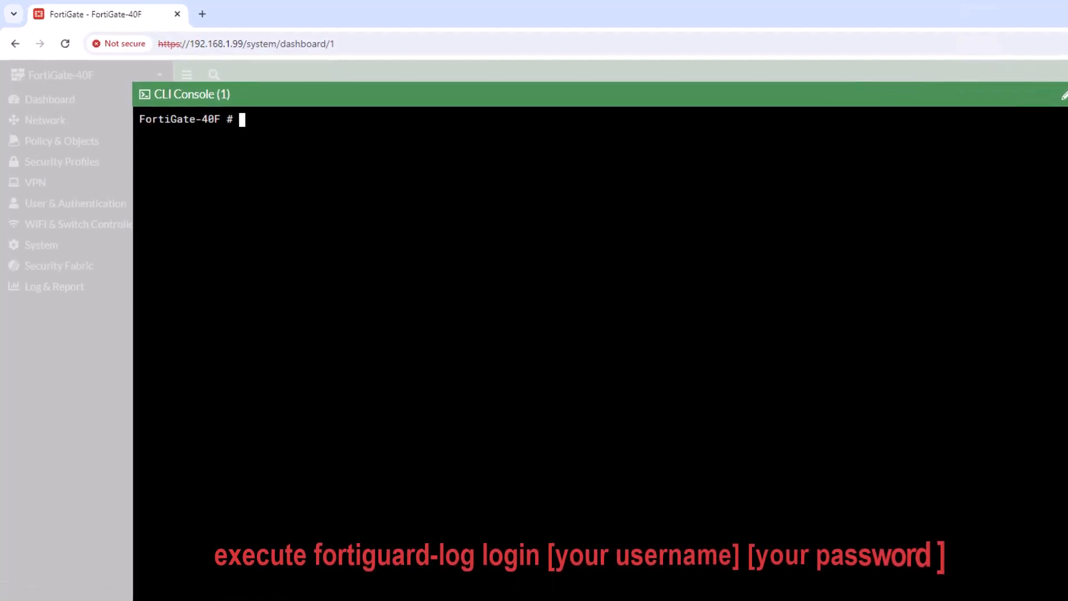
pyautogui.write('execute')
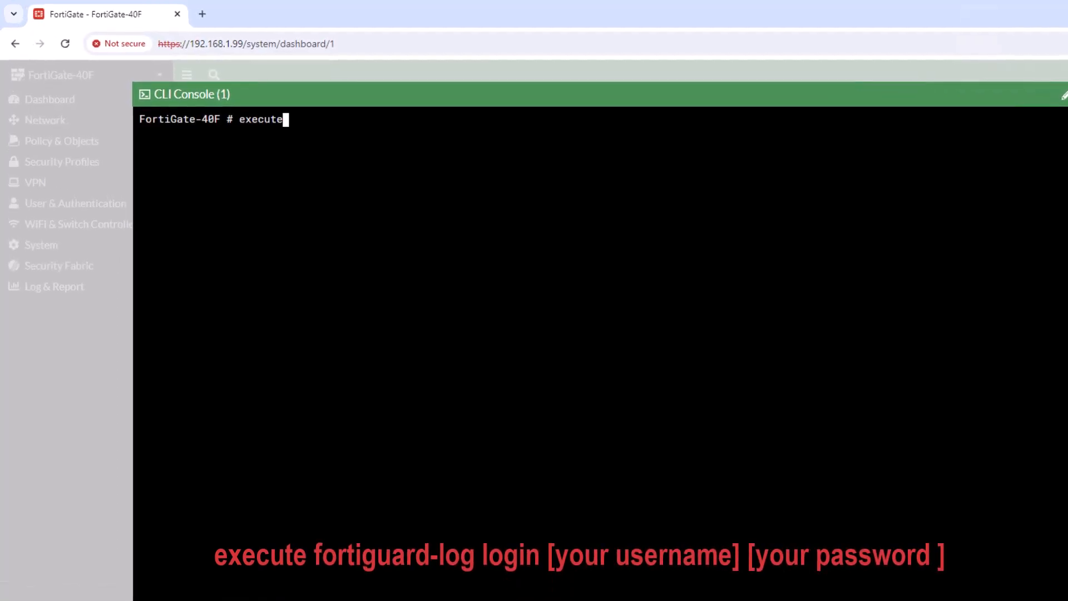
pyautogui.write('f')
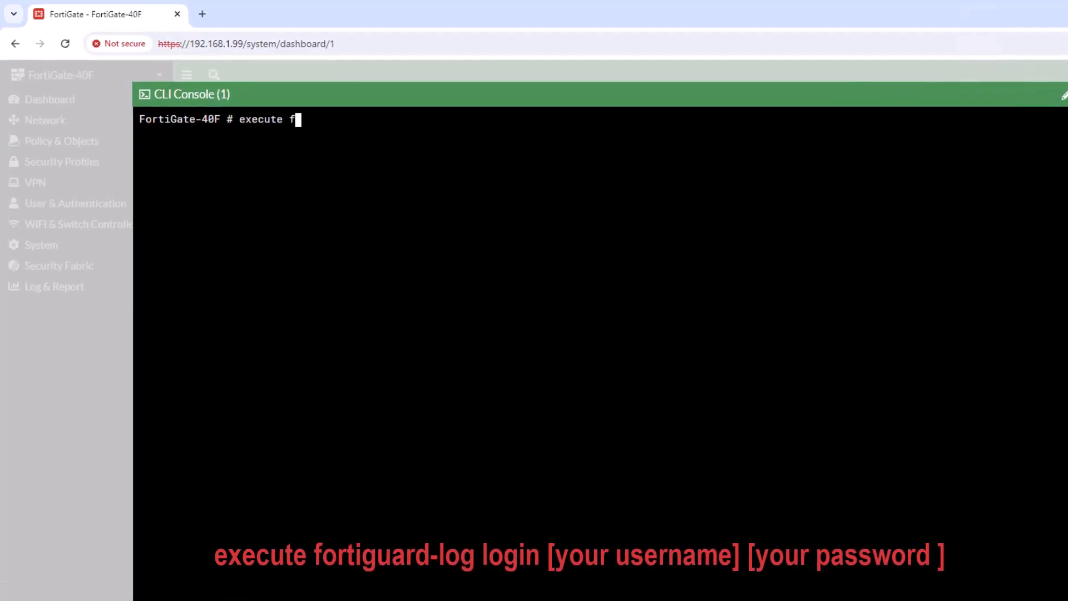
pyautogui.write('ortigu')
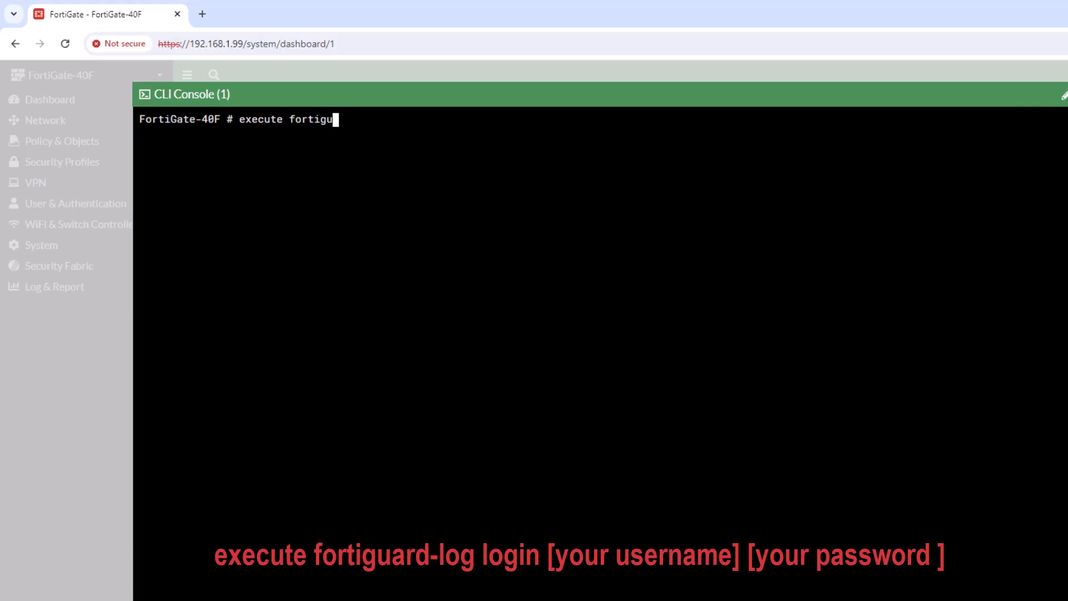
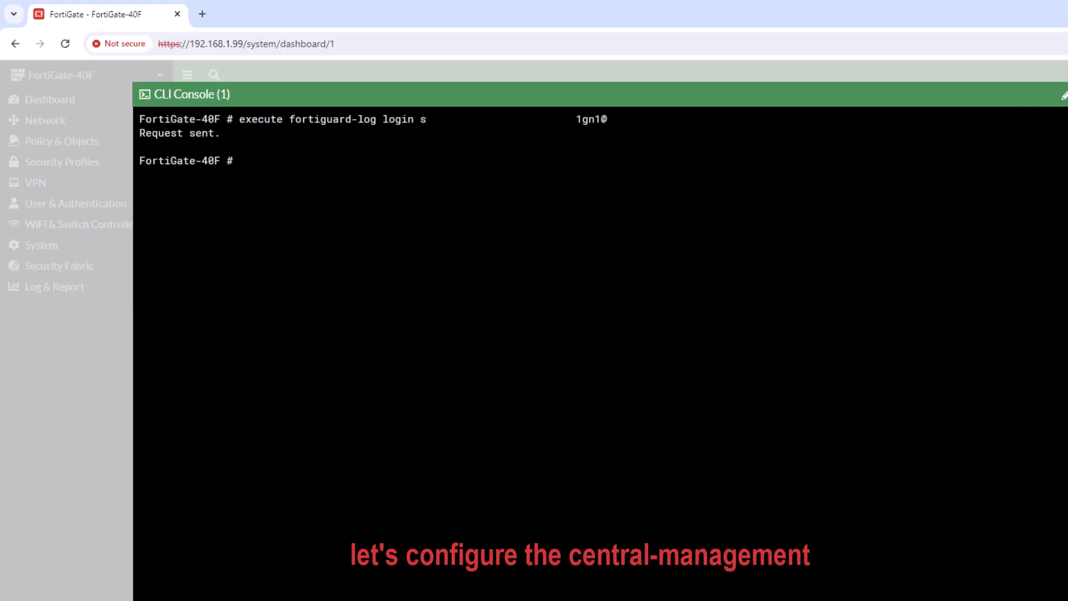
# Step: Enter 'config system central-management' and set mode backup
pyautogui.write('c')
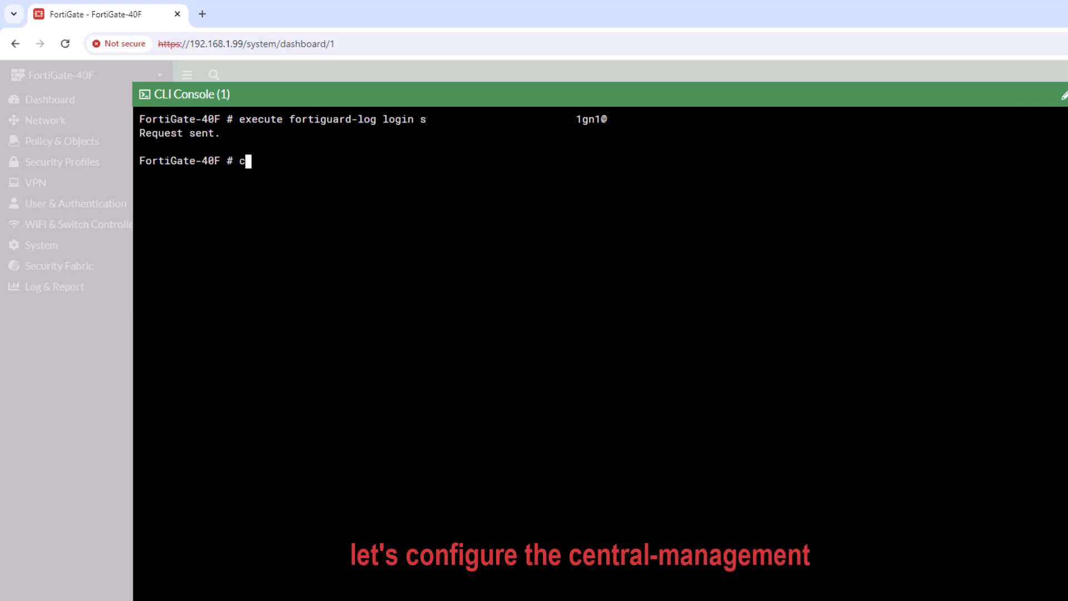
pyautogui.write('onf system')
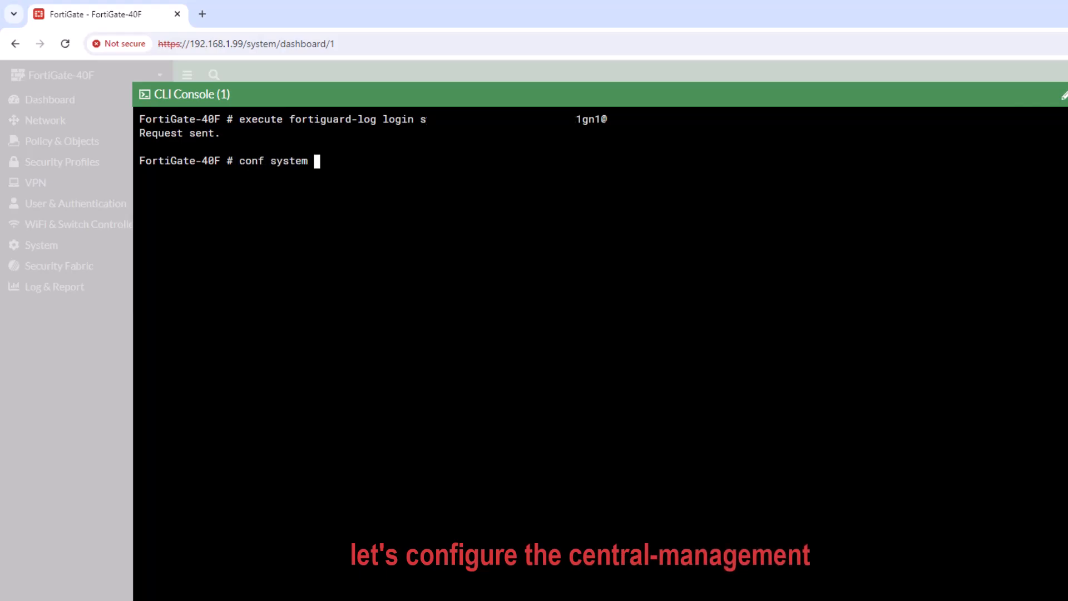
pyautogui.write('ce')
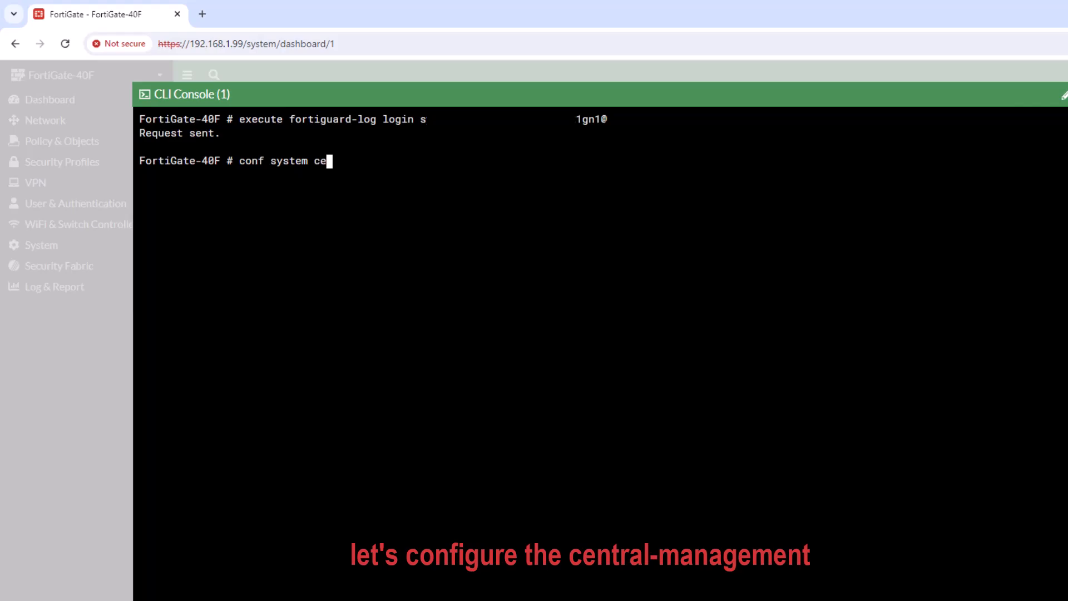
pyautogui.write('ntral-management')
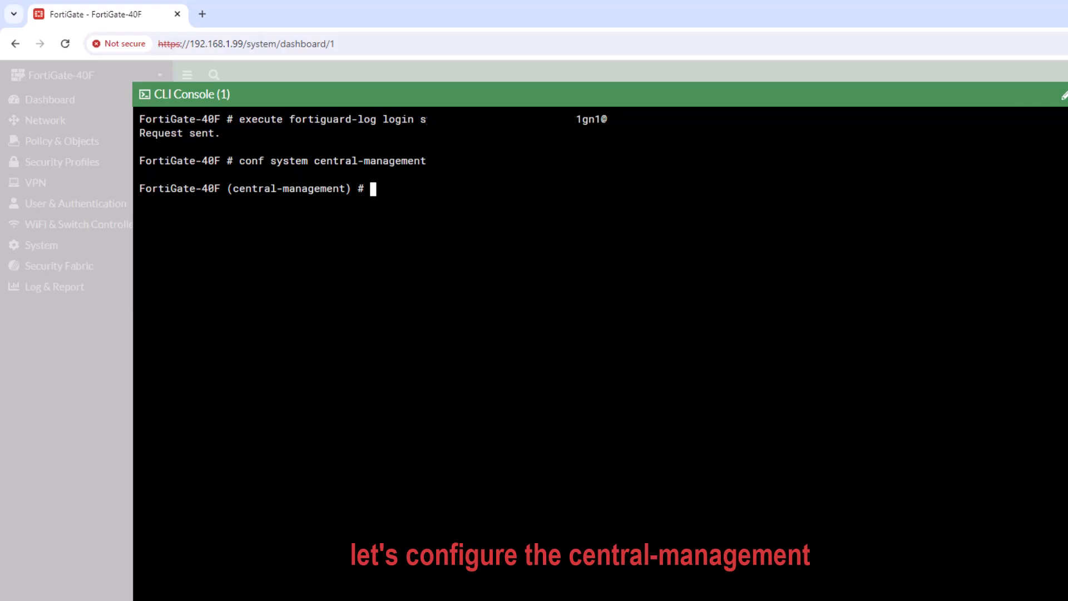
pyautogui.write('set mode')
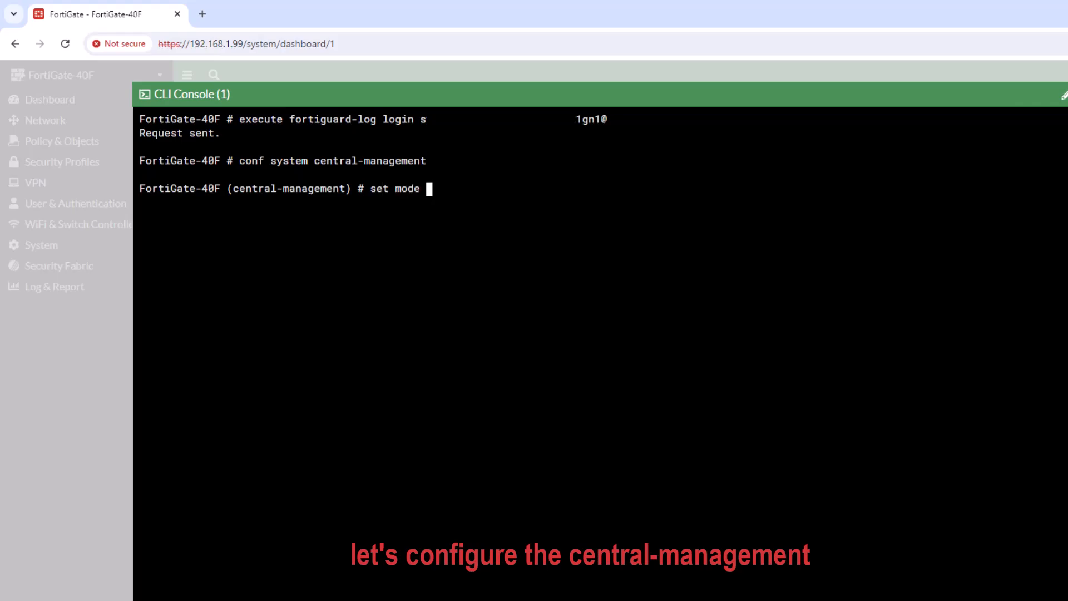
pyautogui.write('backup')
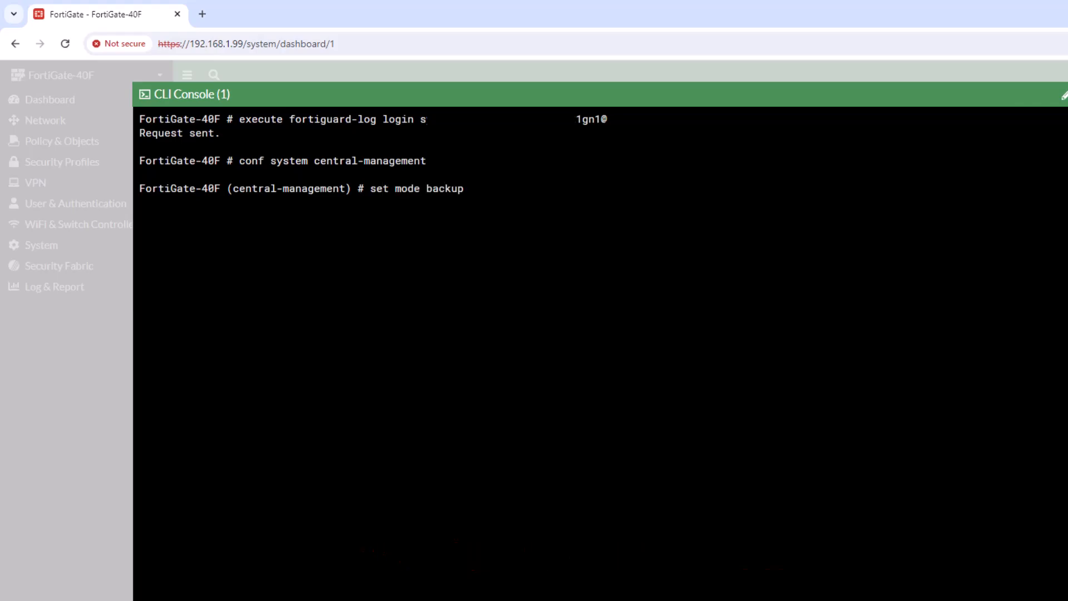
# Step: Set central-management type fortiguard and save with 'end'
pyautogui.write('set')
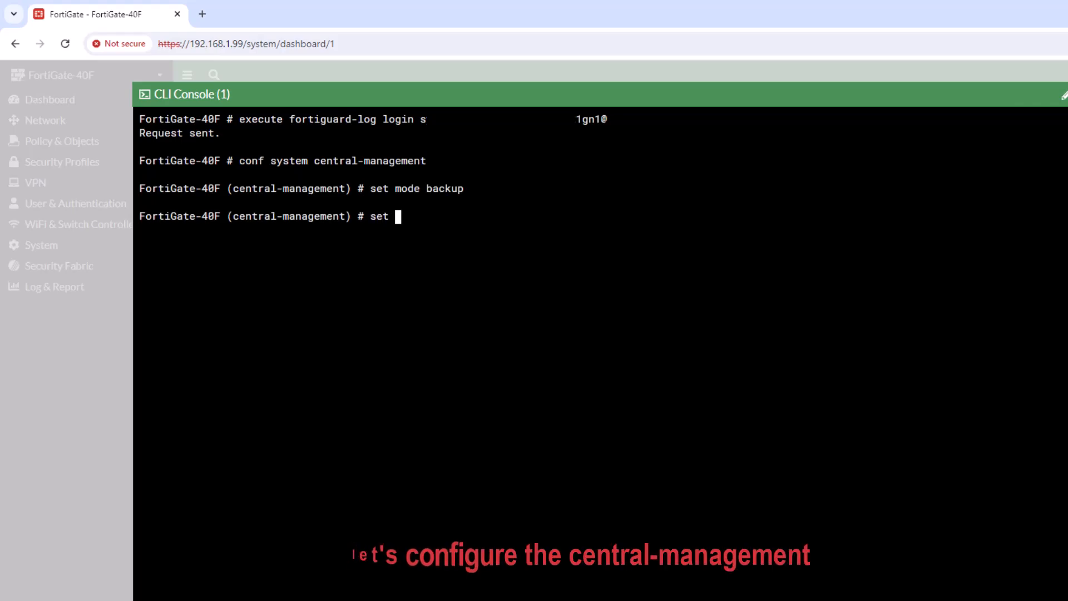
pyautogui.write('type')
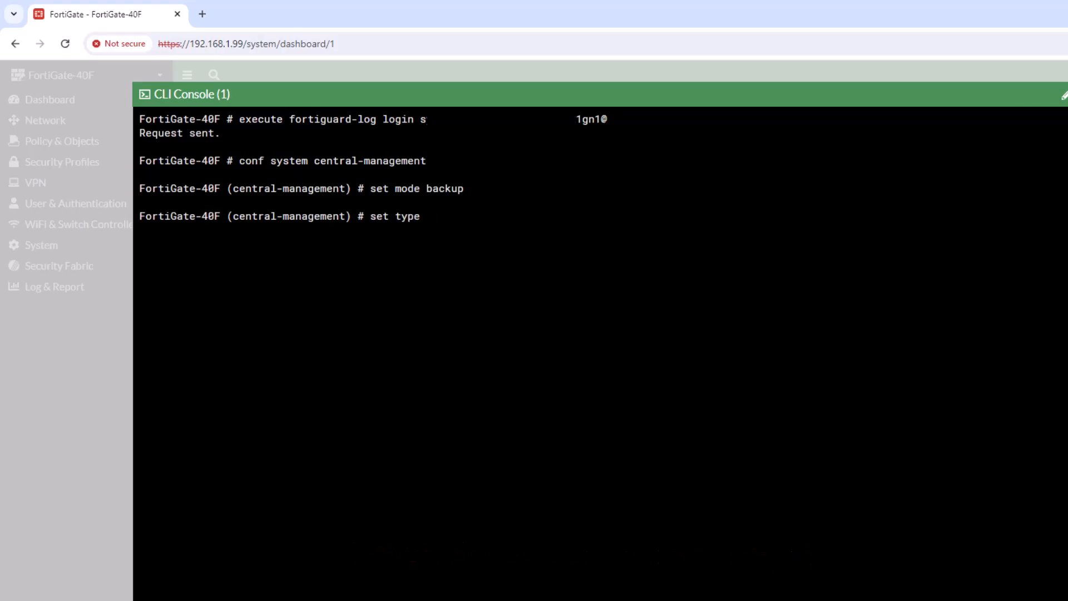
pyautogui.write('fortimanager')
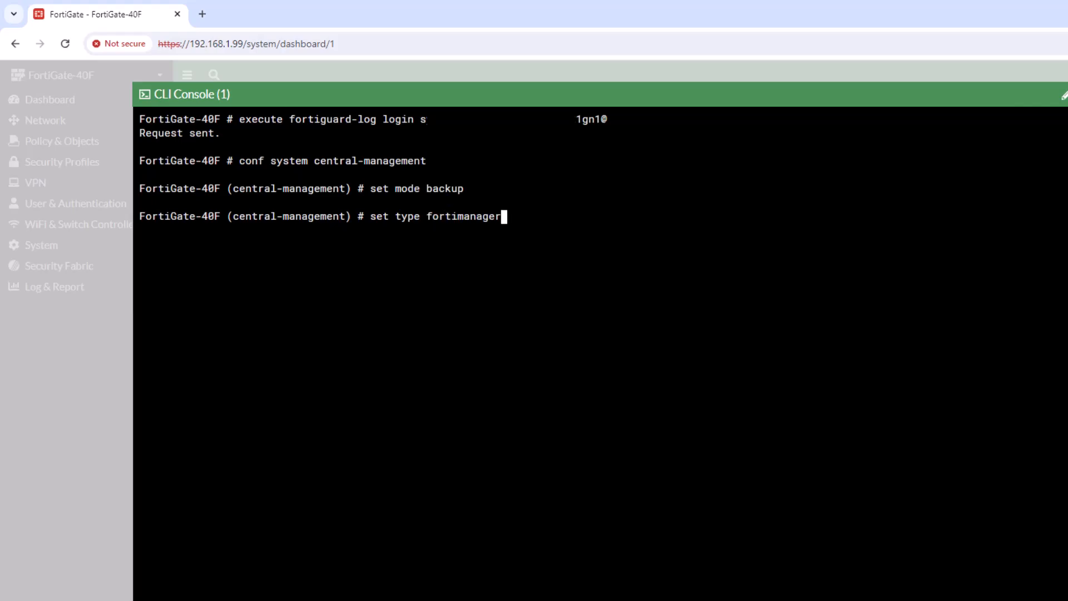
pyautogui.write('fortiguard')
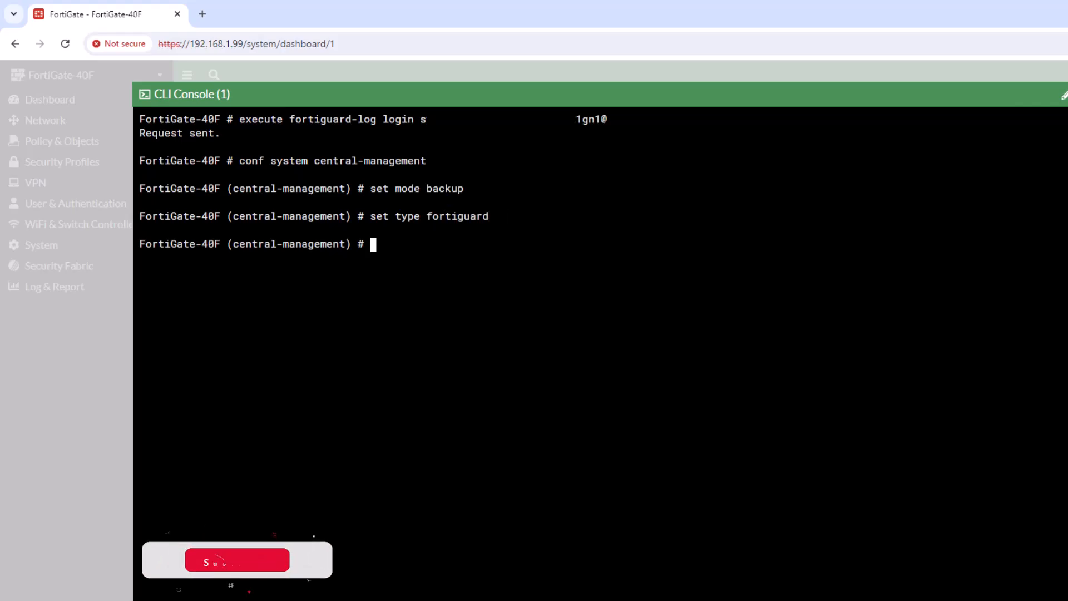
pyautogui.write('end')
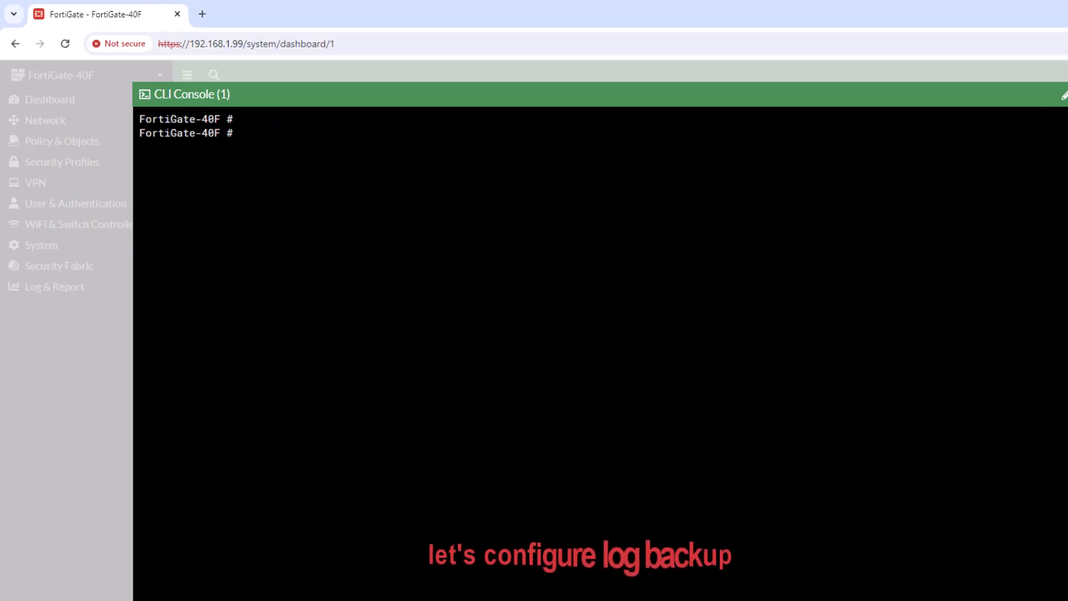
# Step: Enter 'config log fortiguard setting' in the CLI console
pyautogui.write('conf log')
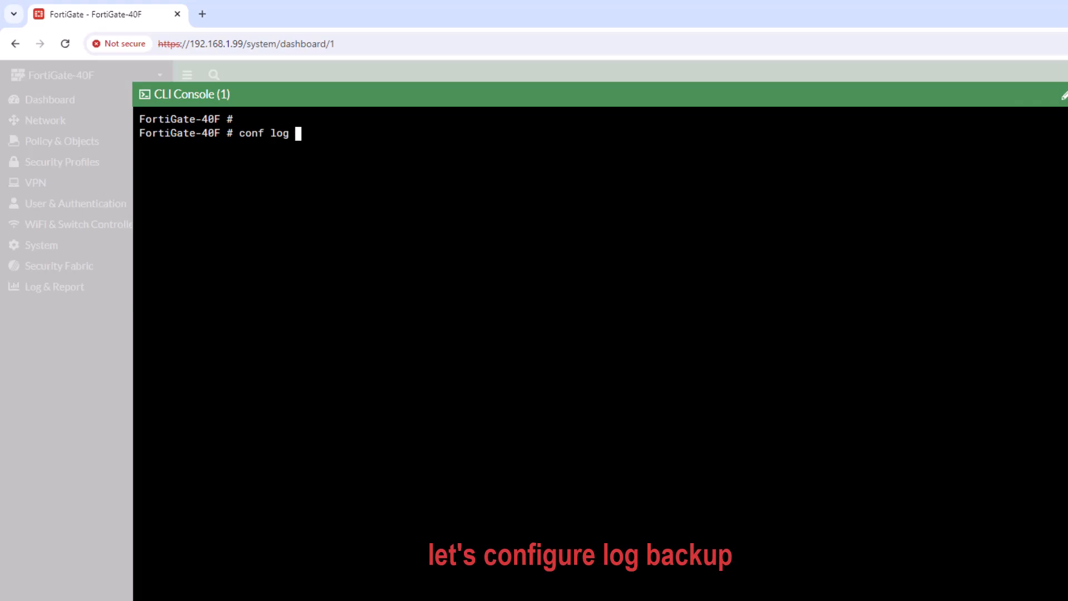
pyautogui.write('fortianalyzer-cloud')
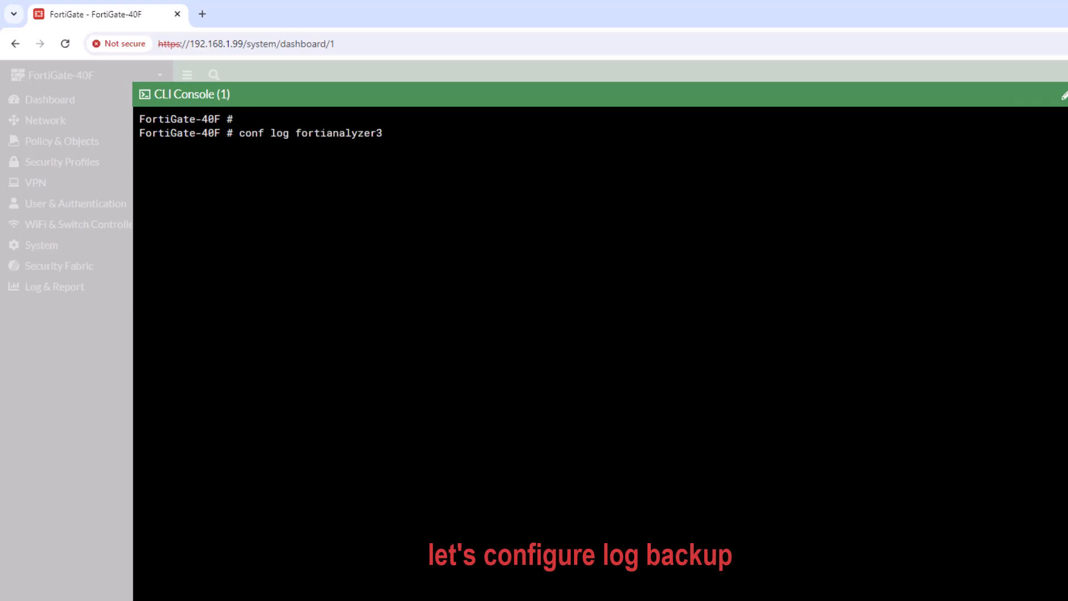
pyautogui.write('fortiguard')
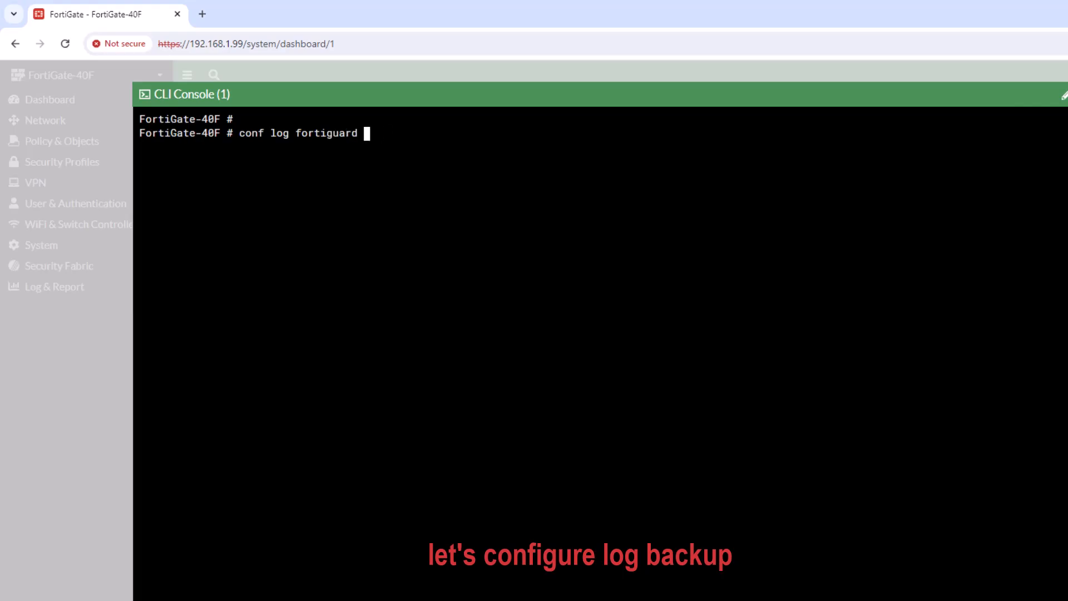
pyautogui.write('setting')
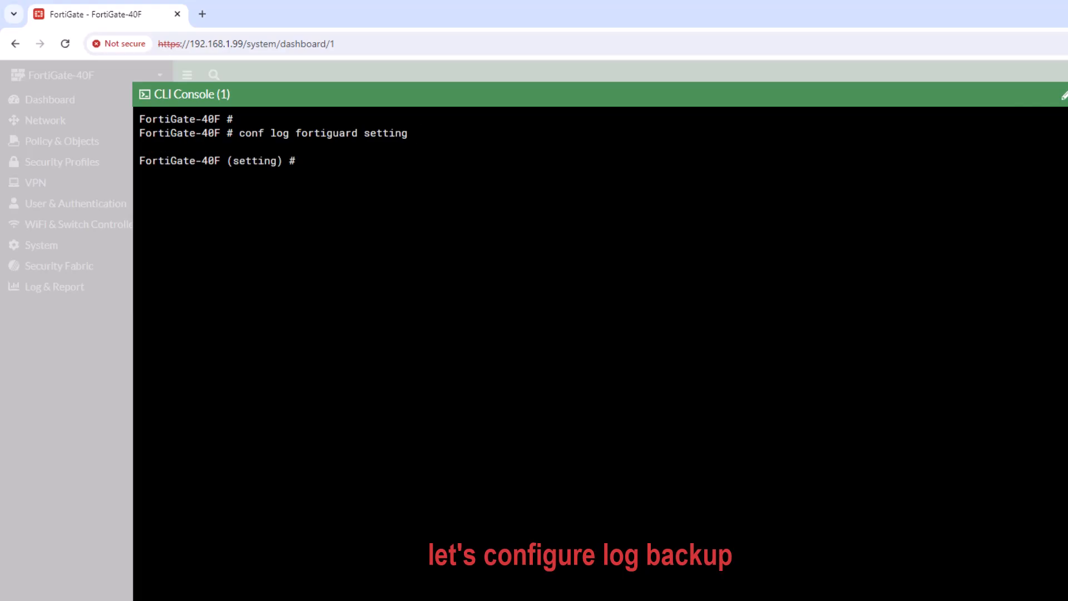
# Step: Set status enable with realtime upload-option and save with 'end'
pyautogui.write('set status enable')
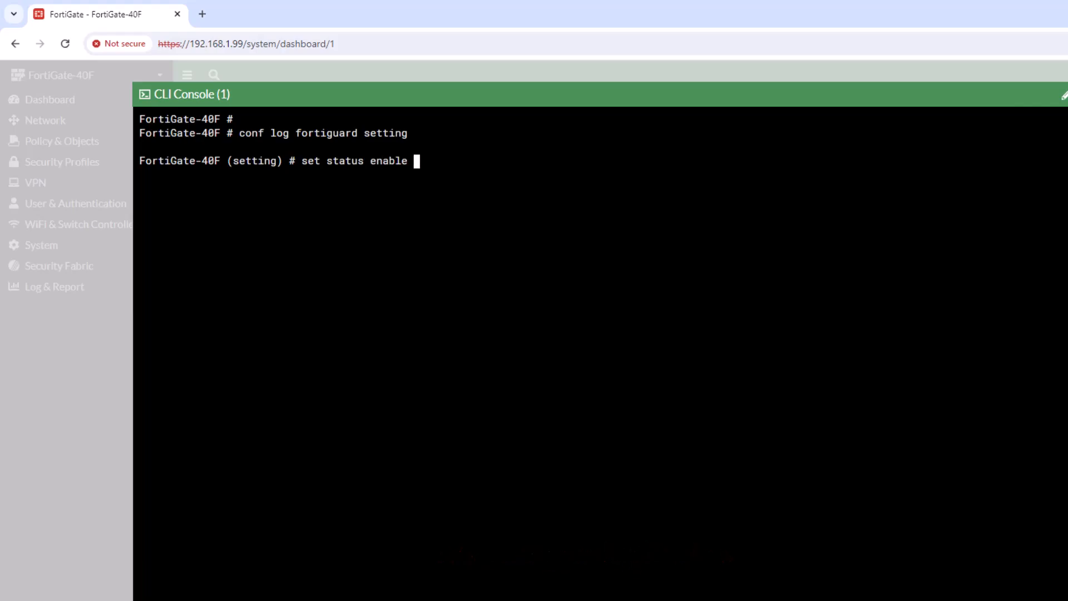
pyautogui.write('setting) # set upload-option')
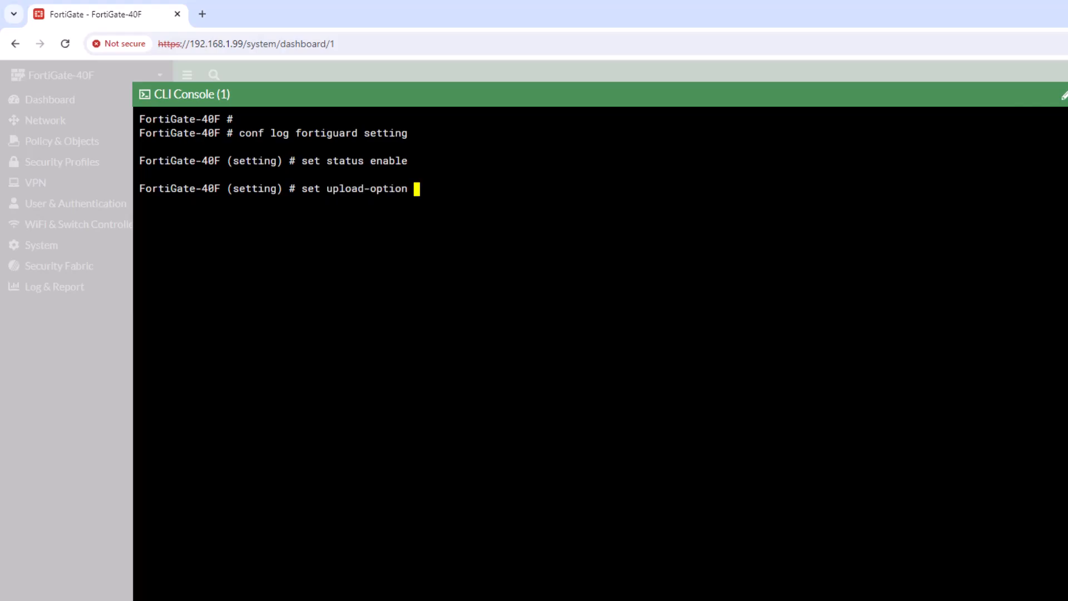
pyautogui.write('rel')
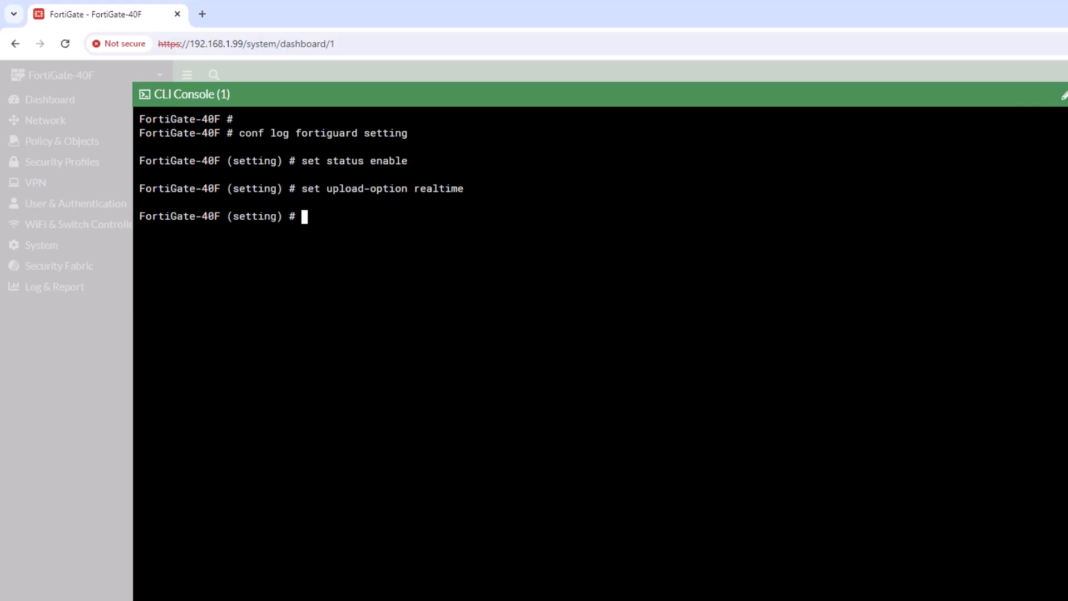
pyautogui.write('end')
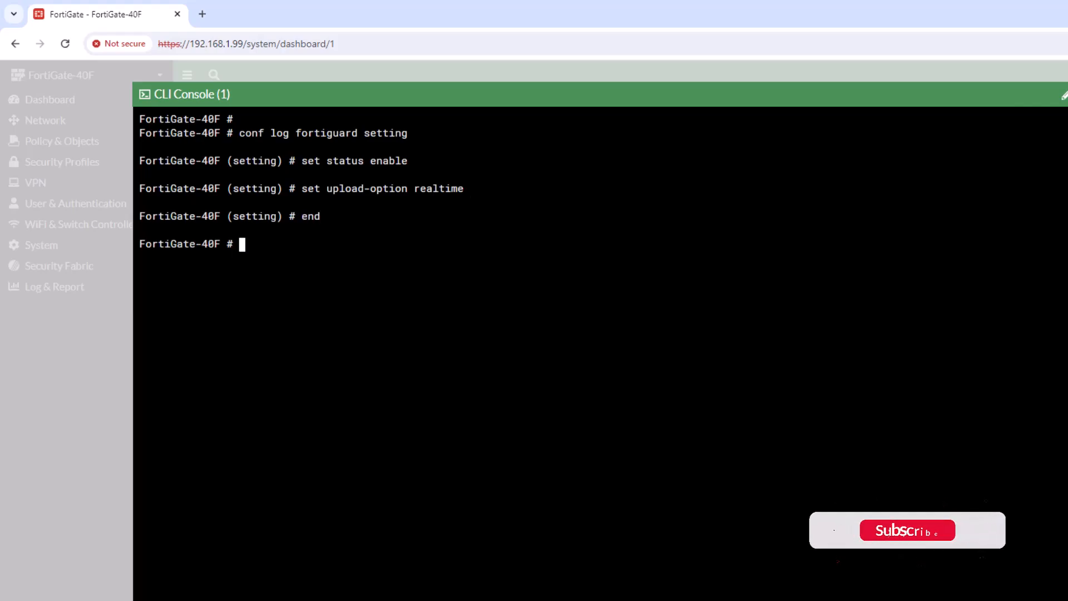
pyautogui.click(907, 531)
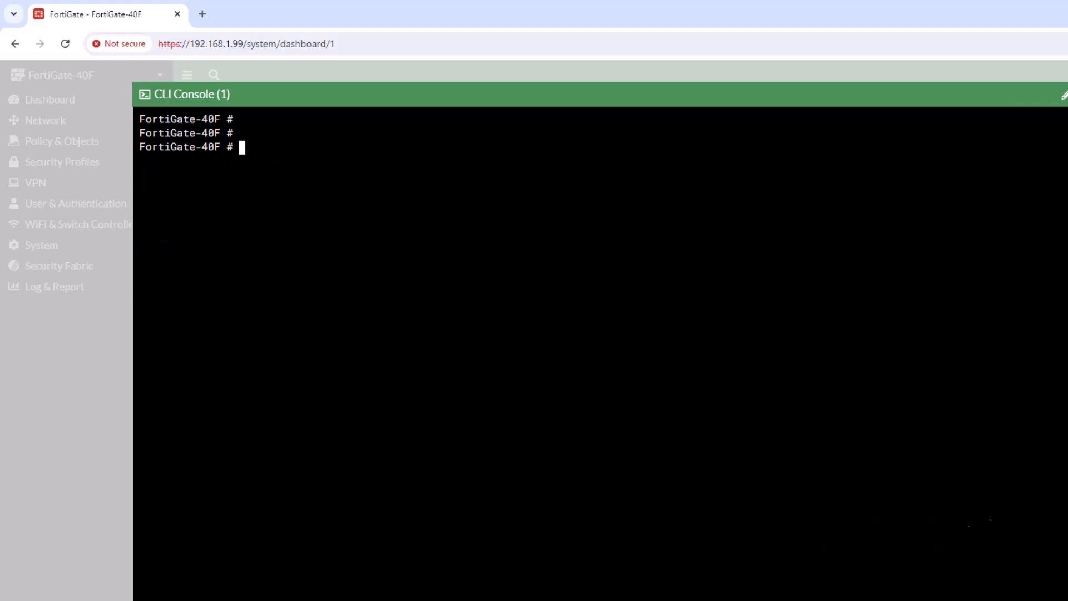
# Step: Run 'diagnose test application forticldd 1' to check FortiGate Cloud status
pyautogui.write('diagnose')
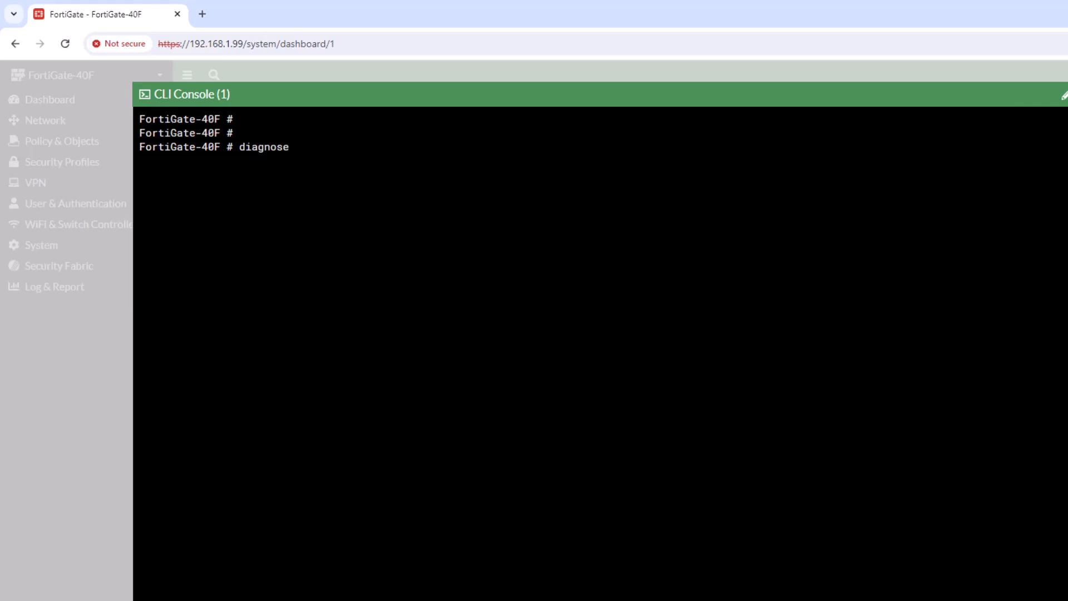
pyautogui.write('test')
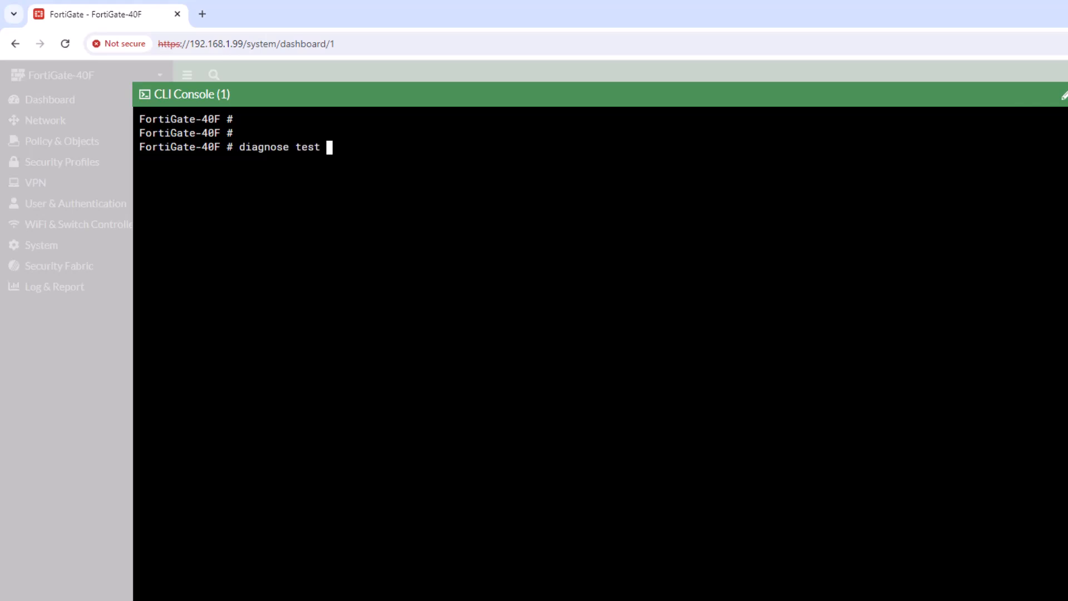
pyautogui.write('application f')
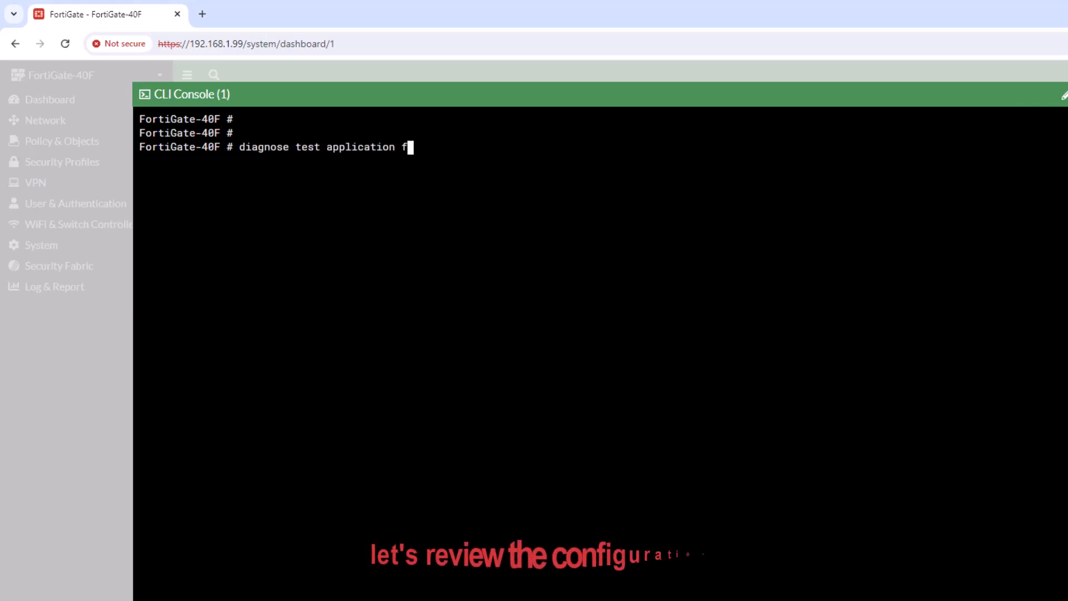
pyautogui.write('orticldd 1')
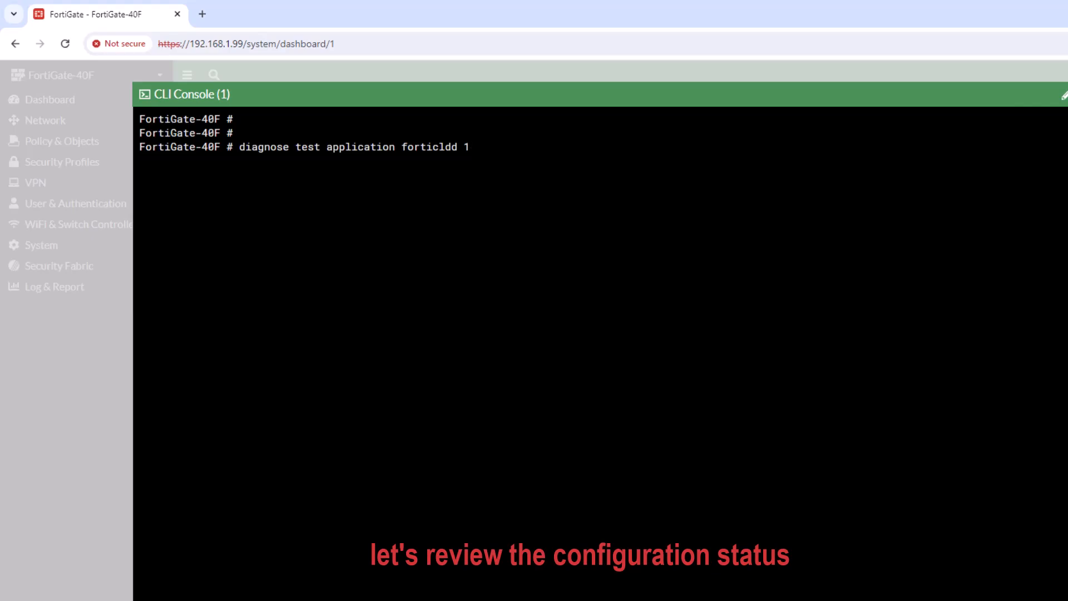
pyautogui.press('Enter')
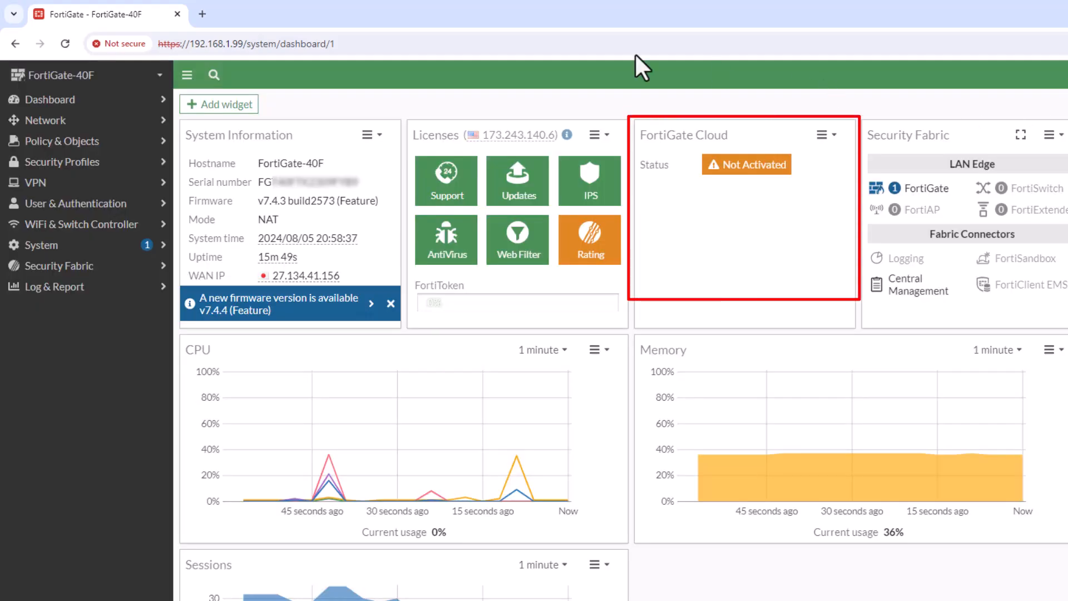
pyautogui.moveTo(761, 197)
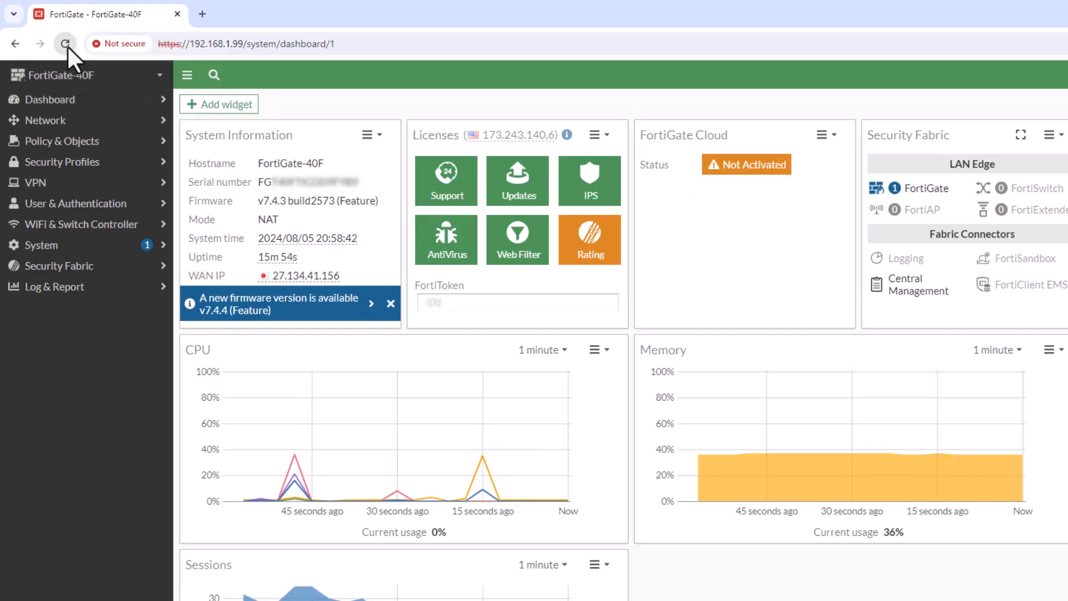
# Step: Reload the dashboard and confirm FortiGate Cloud shows Activated, Japan server, Licensed retention
pyautogui.click(65, 43)
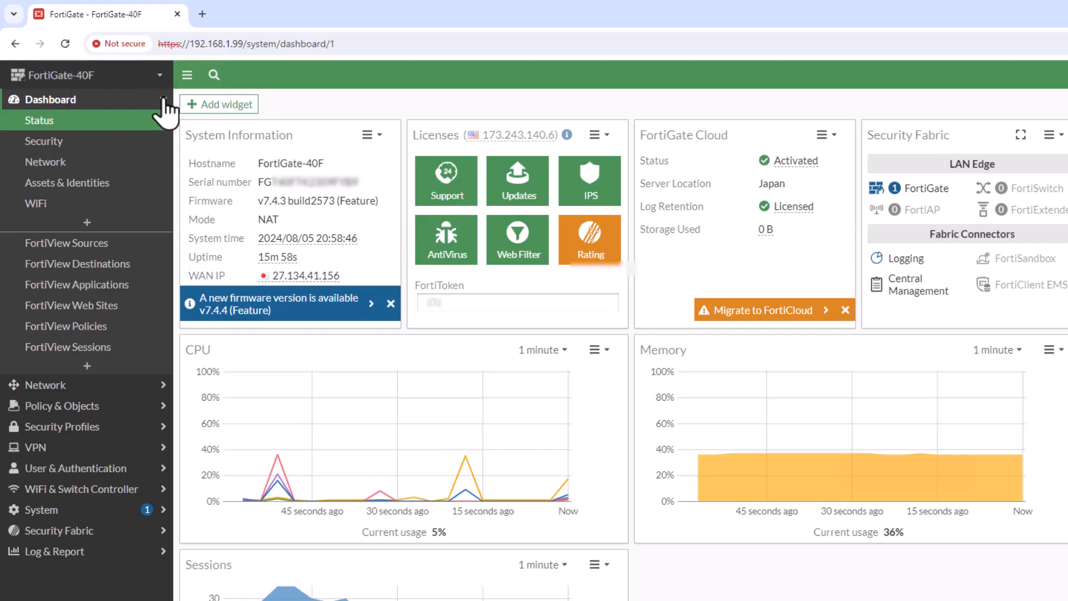
pyautogui.click(51, 99)
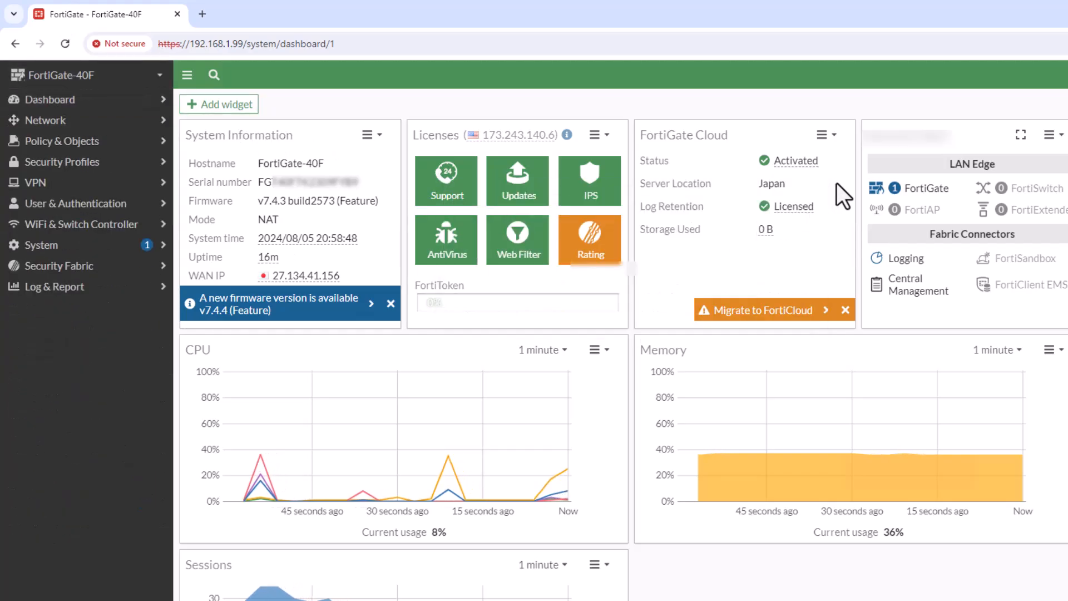
pyautogui.moveTo(811, 315)
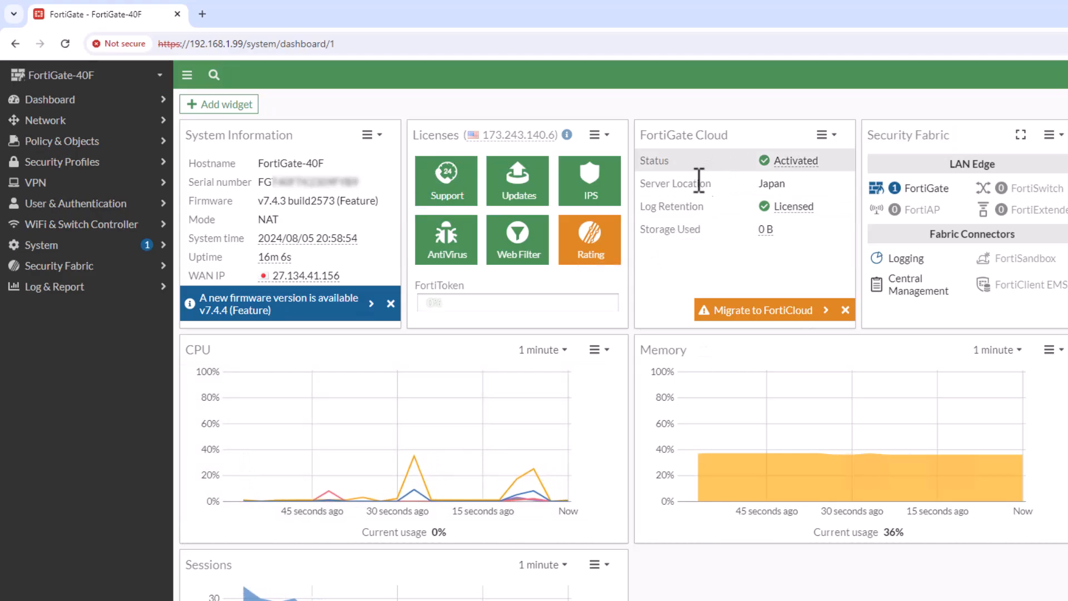
pyautogui.moveTo(691, 215)
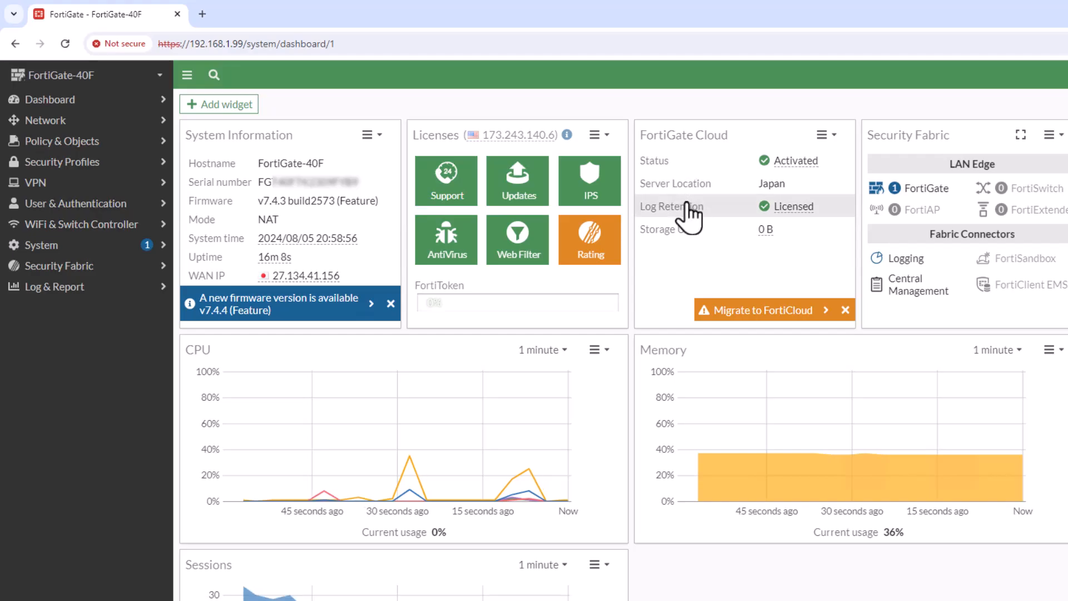
pyautogui.moveTo(671, 235)
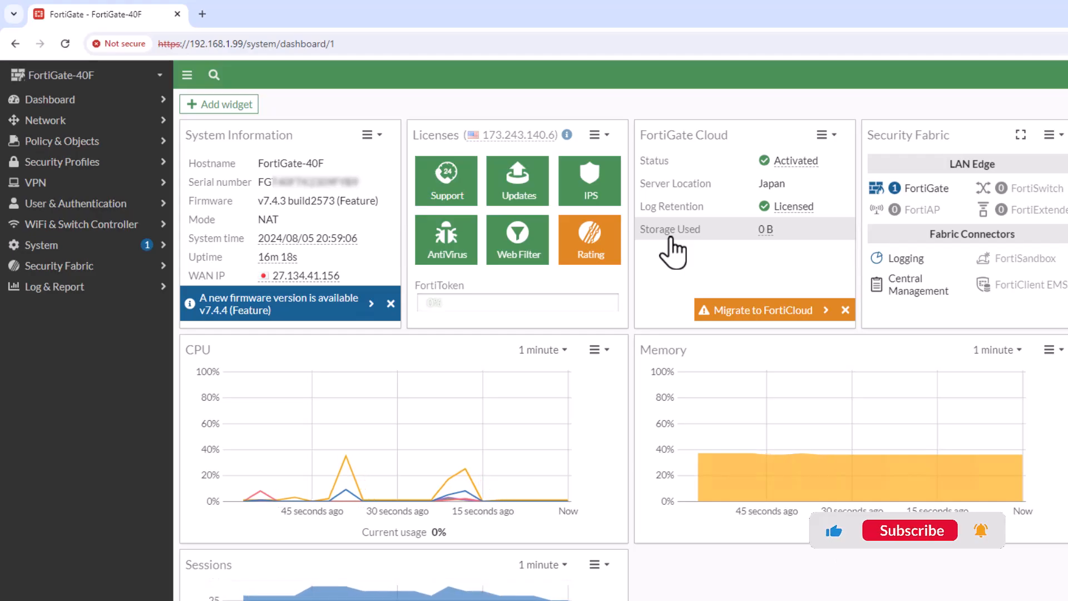
pyautogui.click(909, 529)
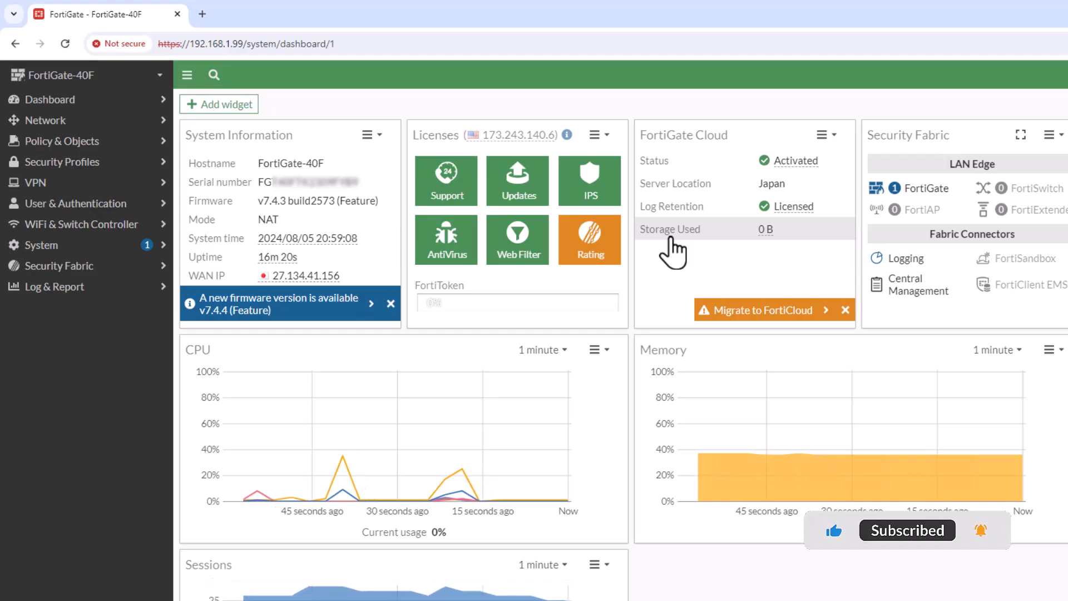